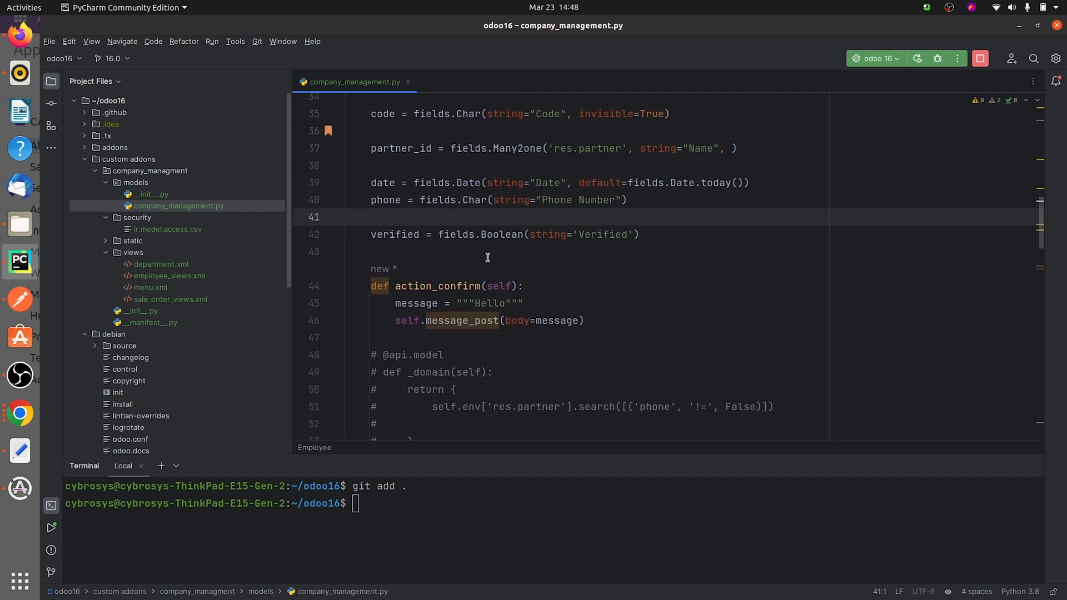
mouse_move(441, 303)
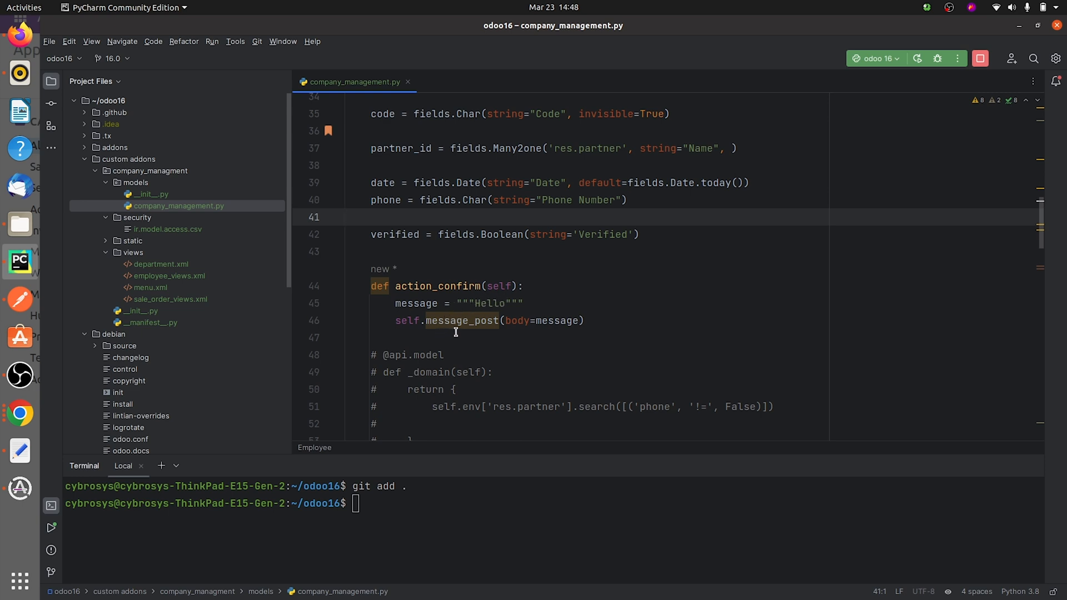
mouse_move(556, 322)
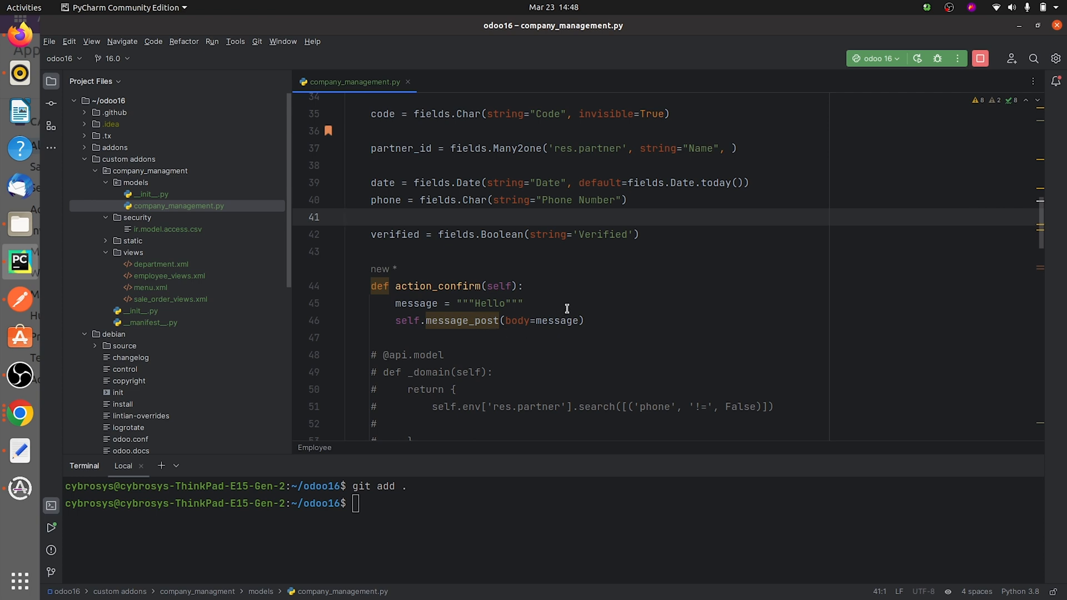
mouse_move(404, 349)
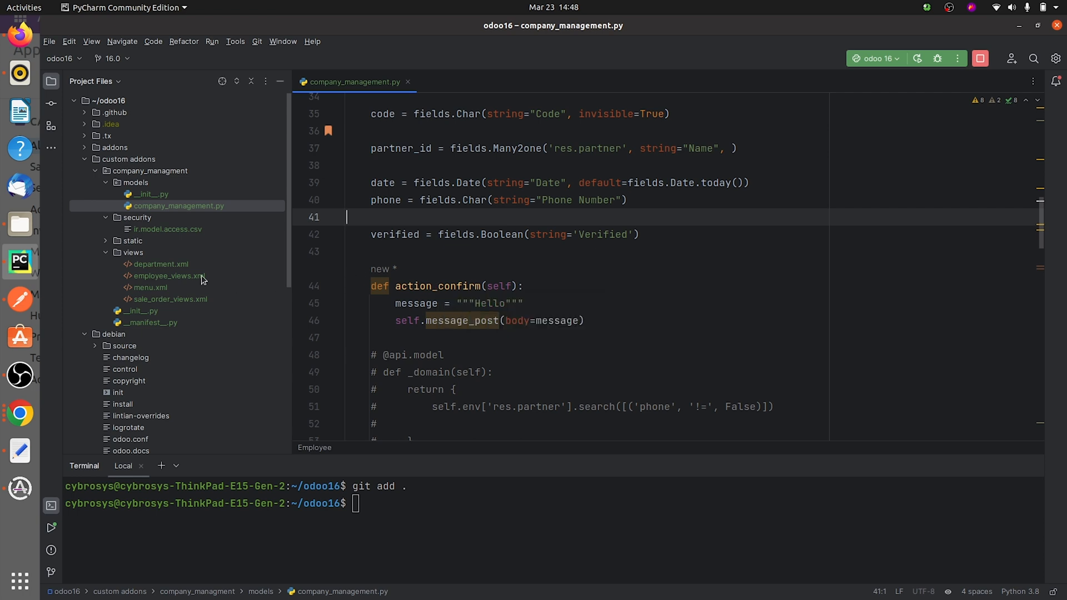
- Review employee_views.xml down to the oe_chatter div with follower and message thread fields
left_click(165, 276)
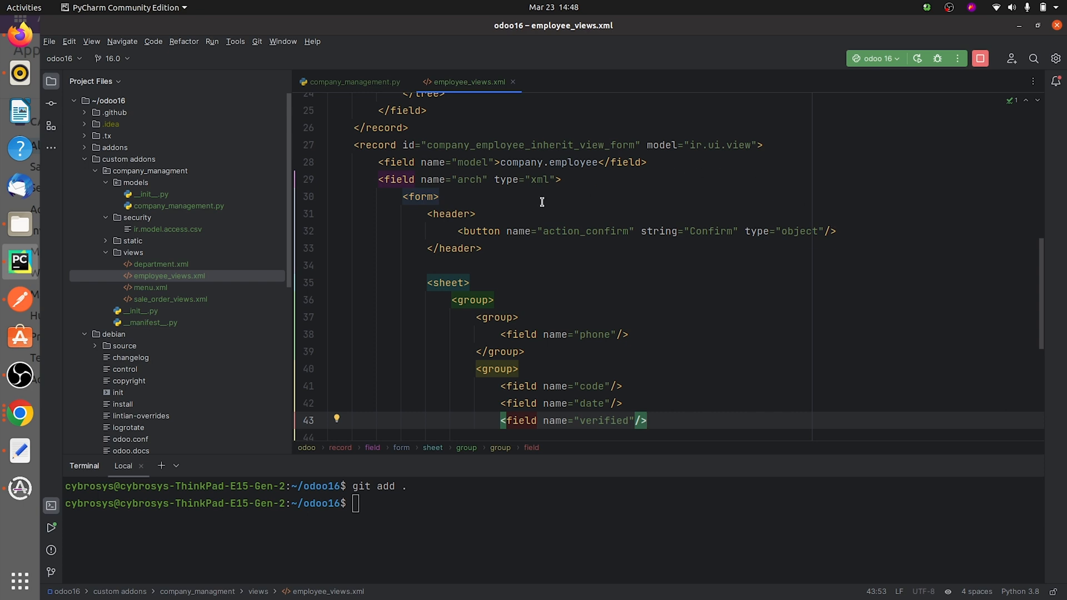
mouse_move(489, 192)
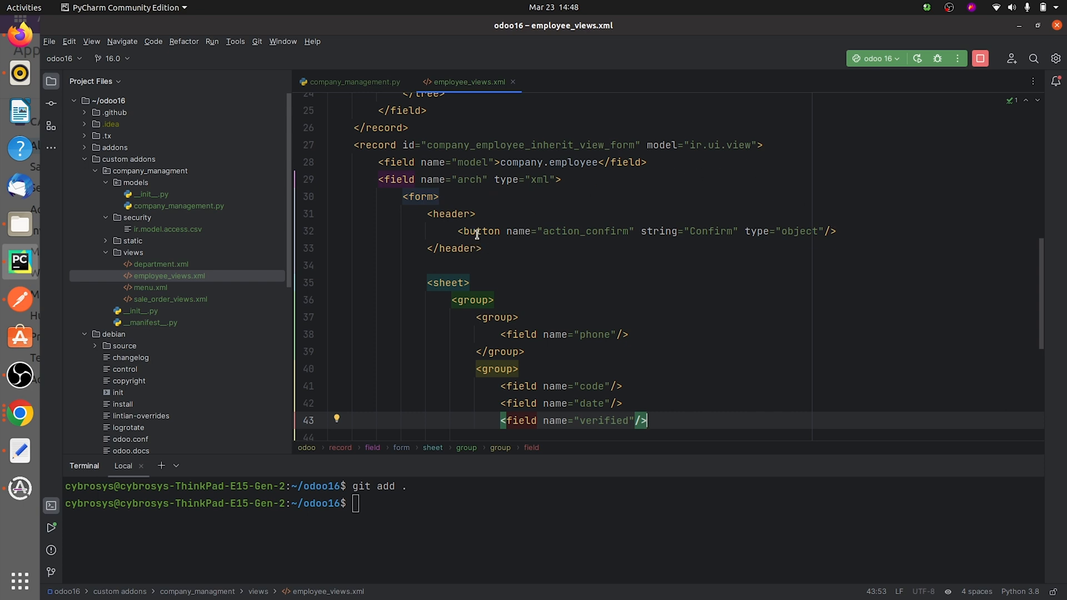
scroll("down", 3)
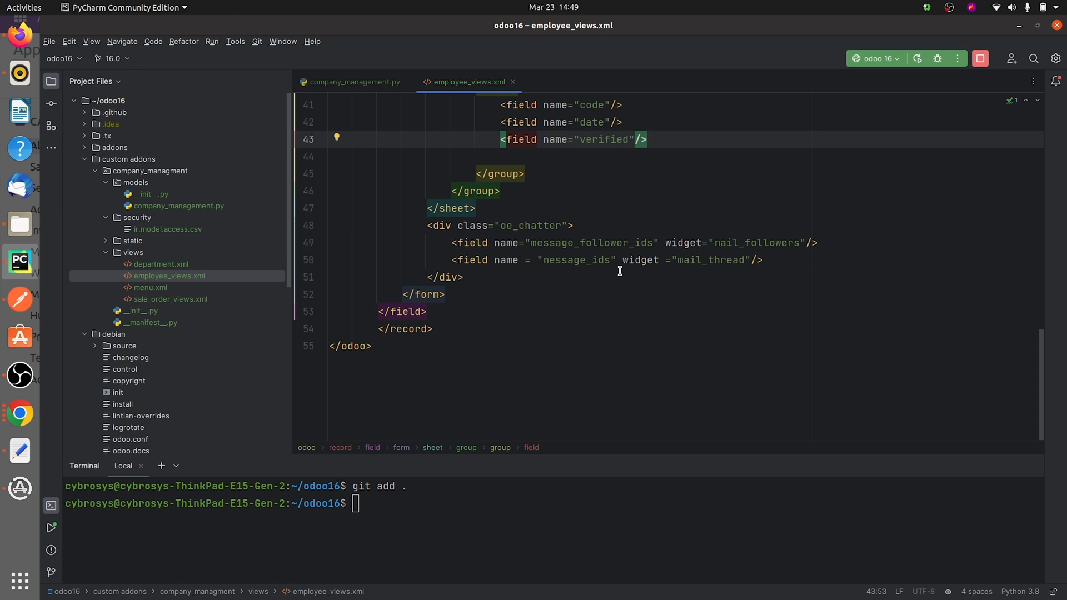
mouse_move(919, 71)
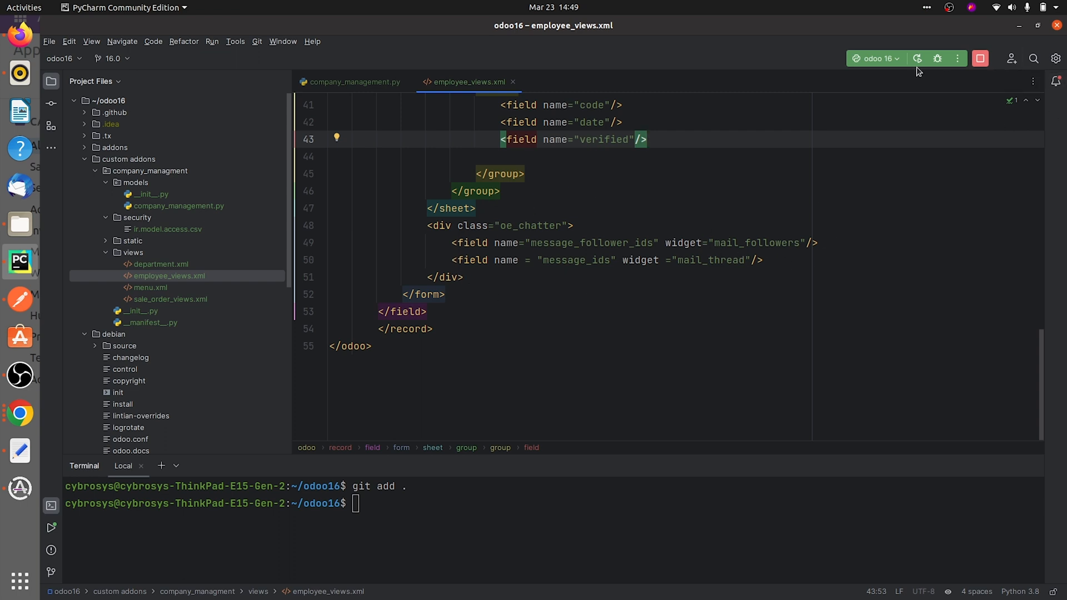
mouse_move(917, 59)
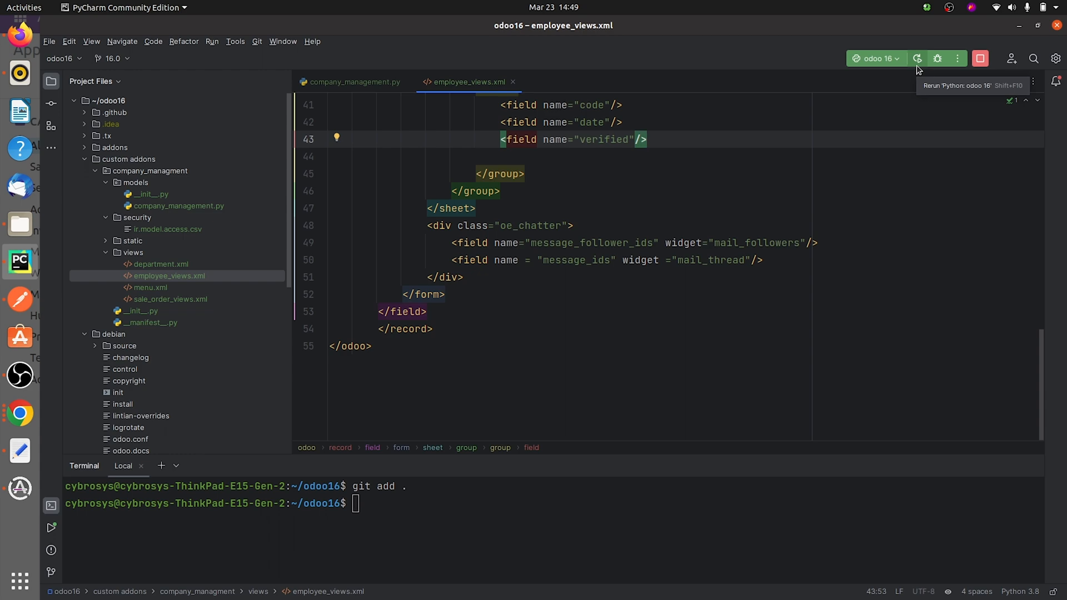
- Rerun the Odoo server, reload the page and go to Company Management > Employee
left_click(917, 58)
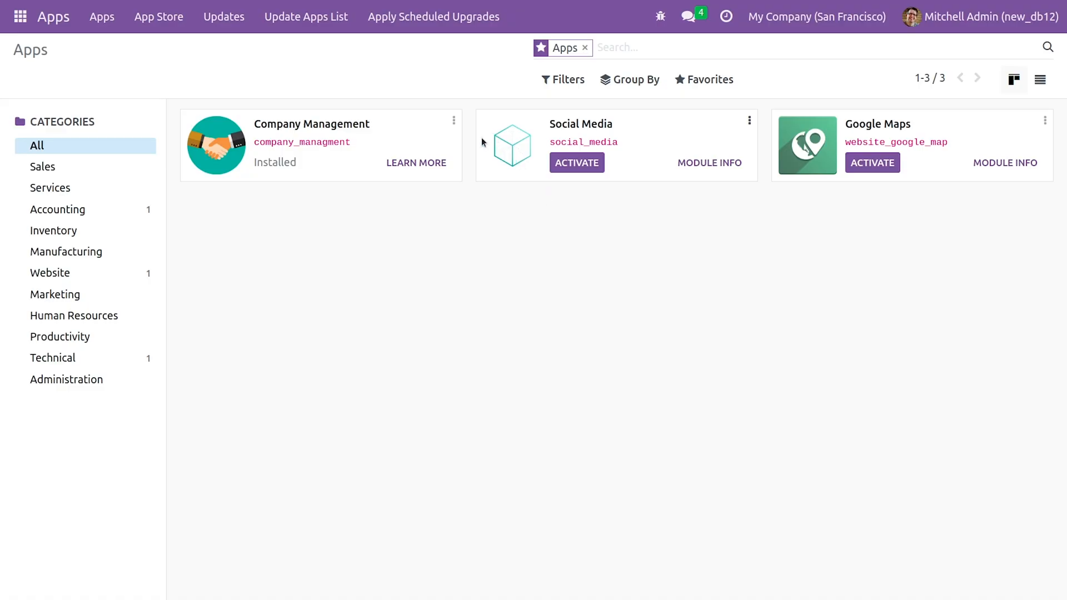
left_click(576, 163)
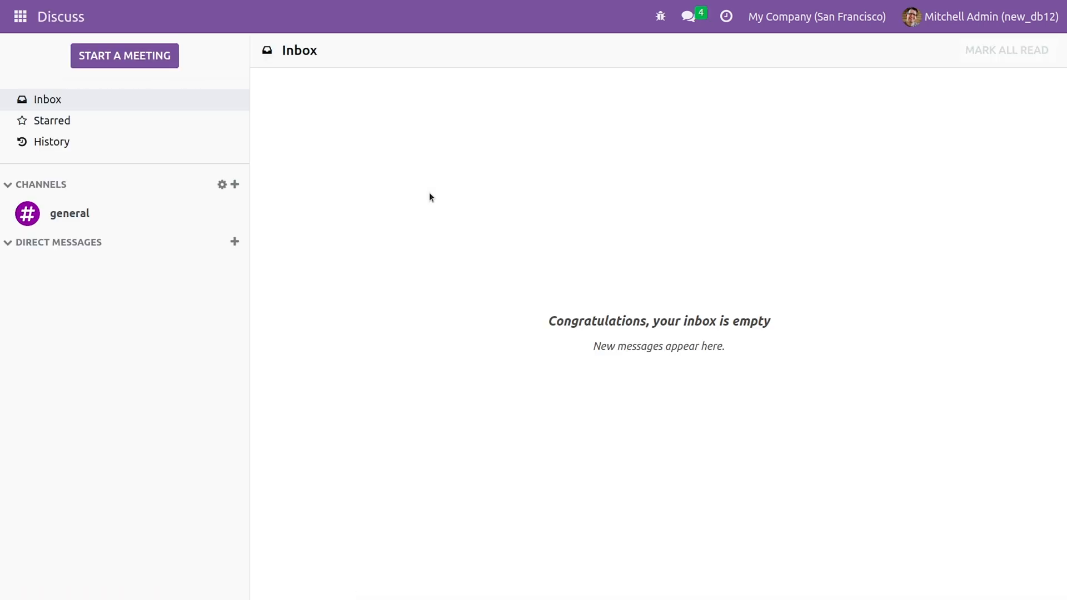
mouse_move(701, 197)
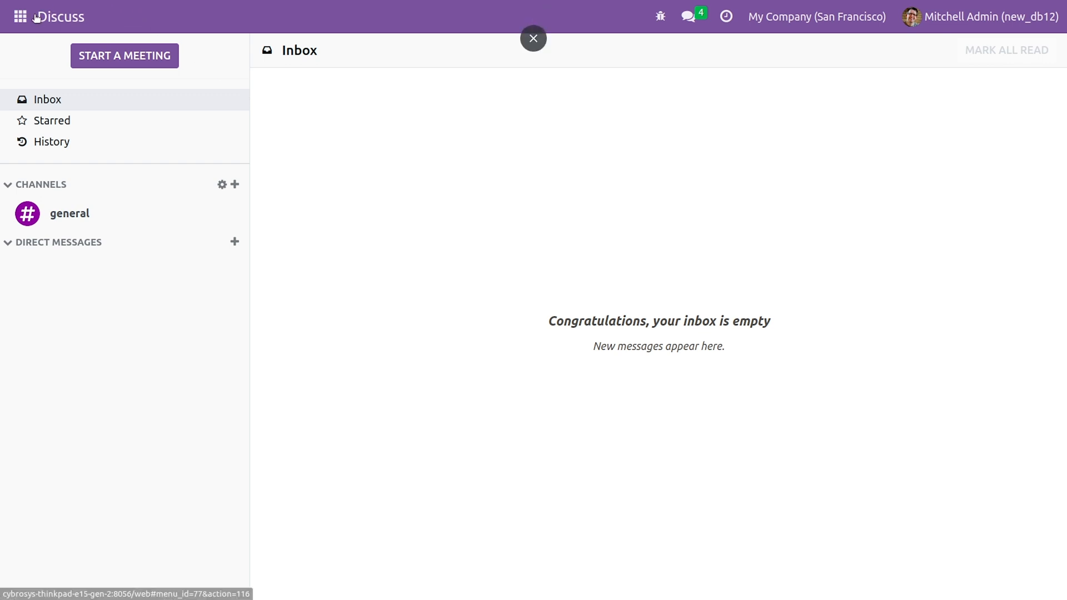
left_click(20, 16)
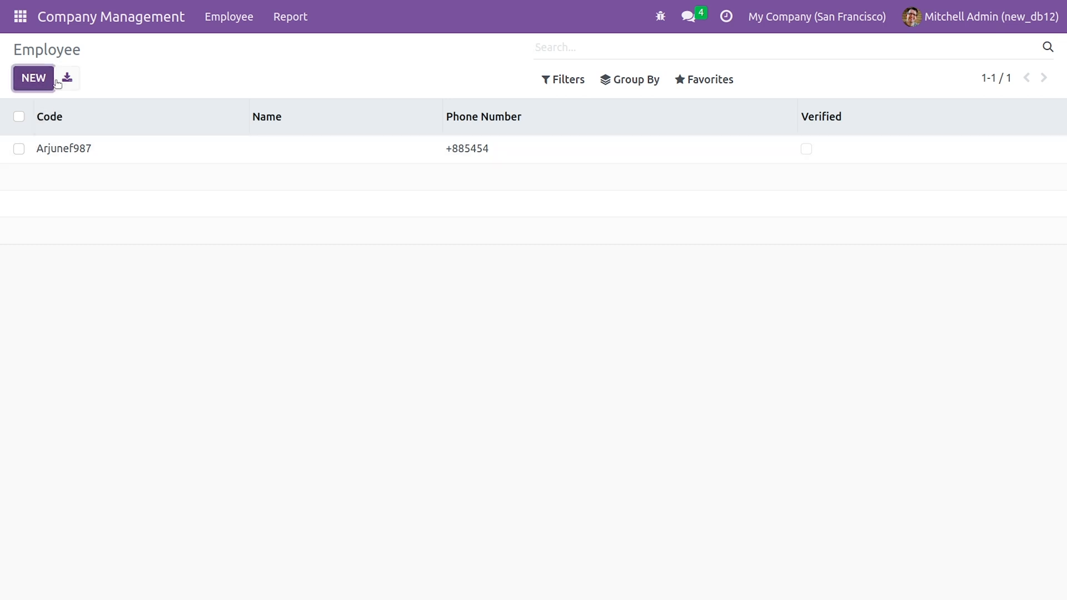
- Create a new employee record and enter the code aks3232
left_click(32, 78)
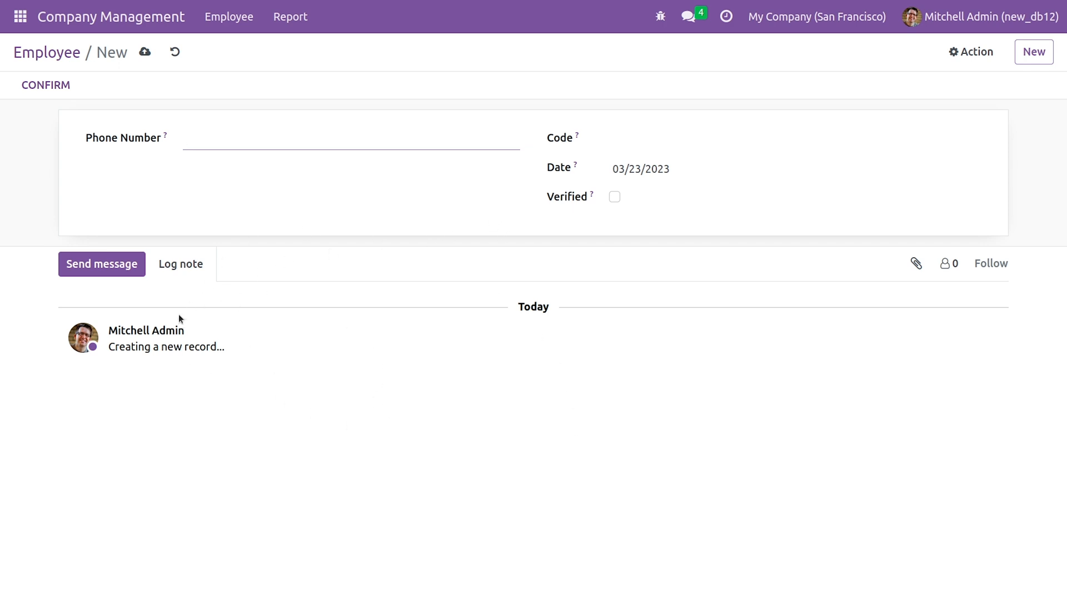
left_click(351, 138)
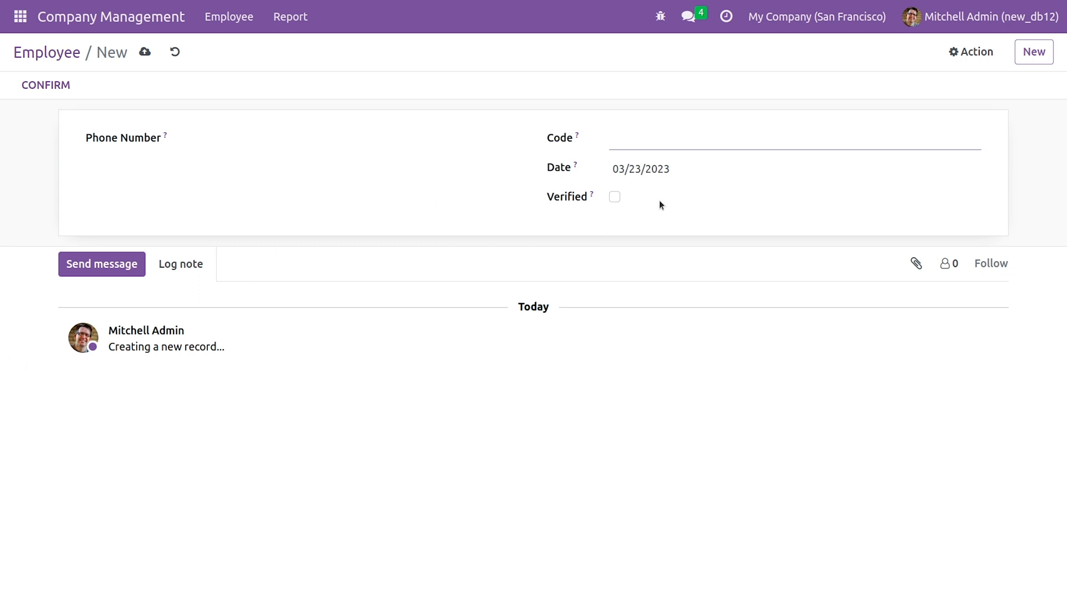
type("9")
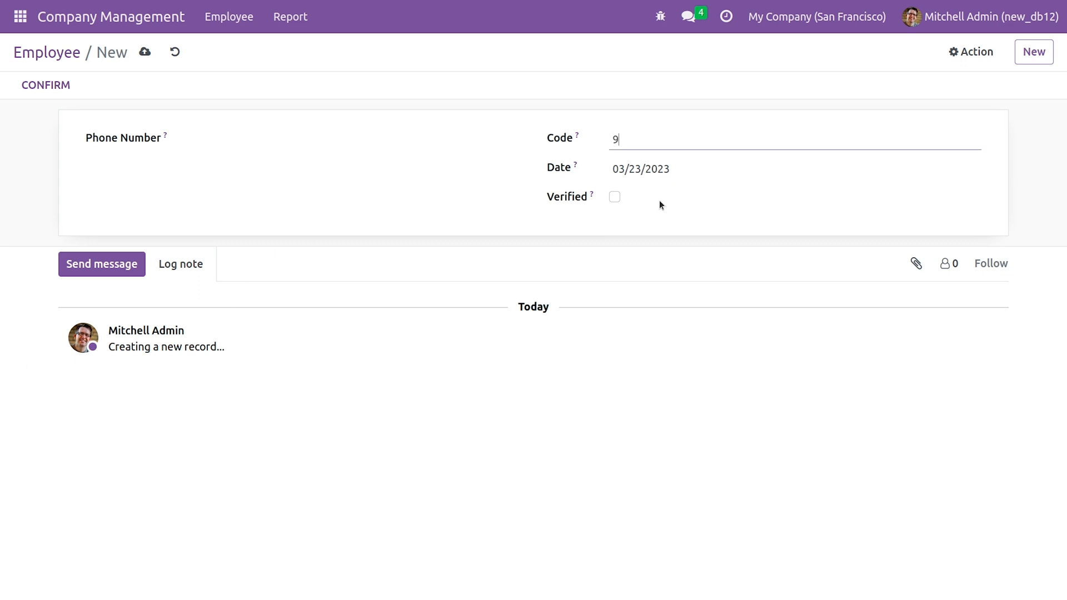
key("Backspace")
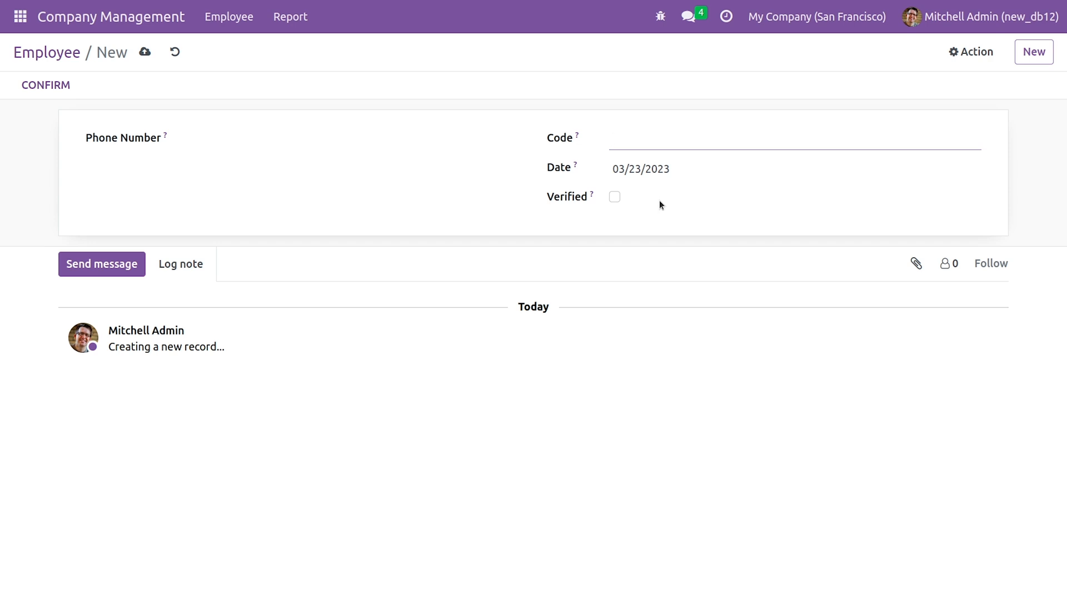
type("a")
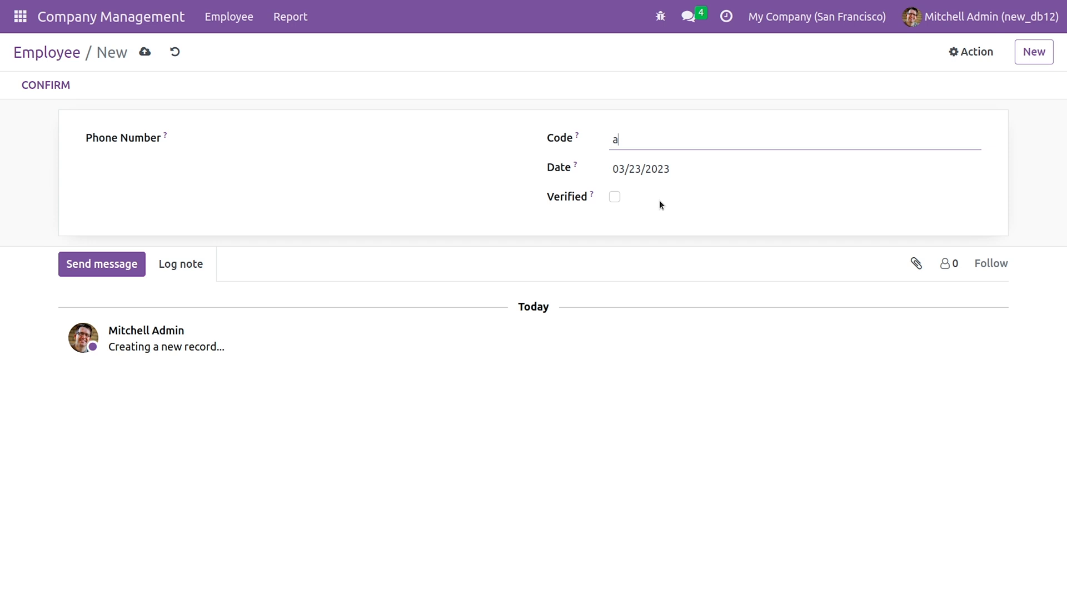
type("ks3232")
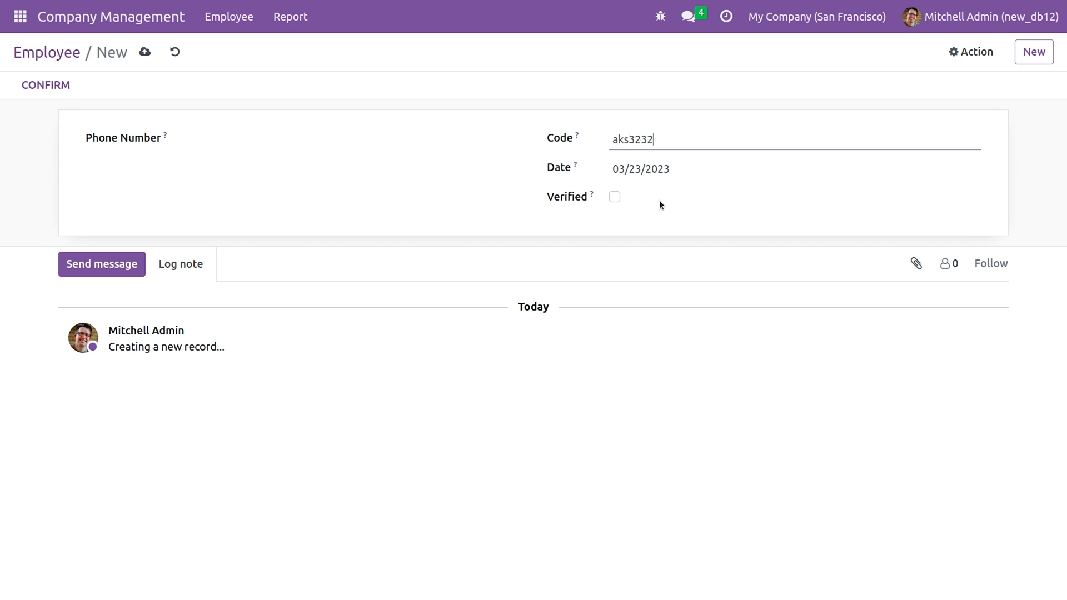
- Enter the phone number +956456
left_click(350, 141)
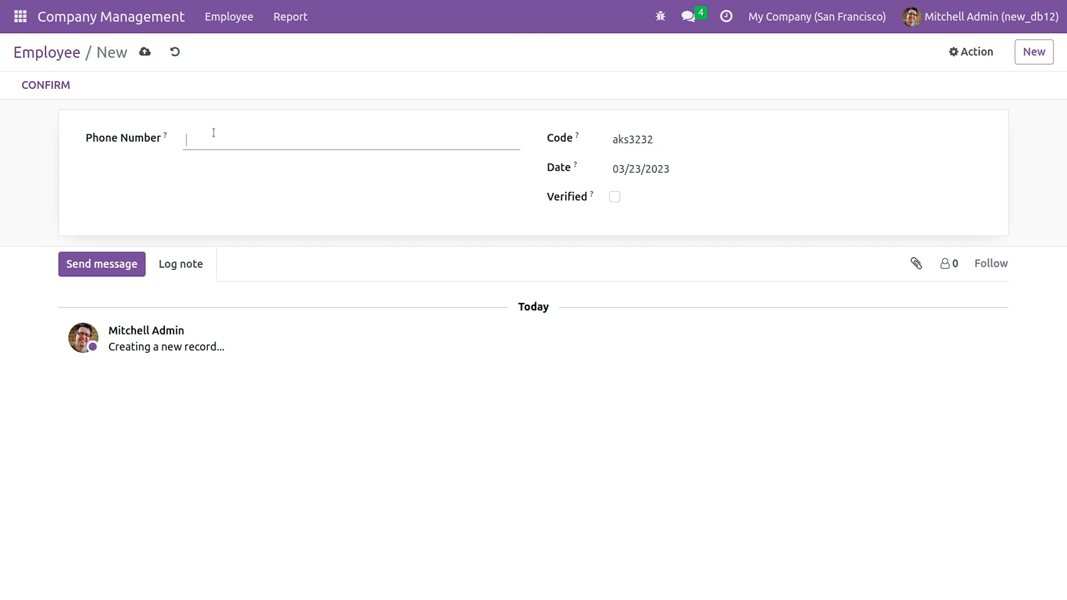
type("+956456")
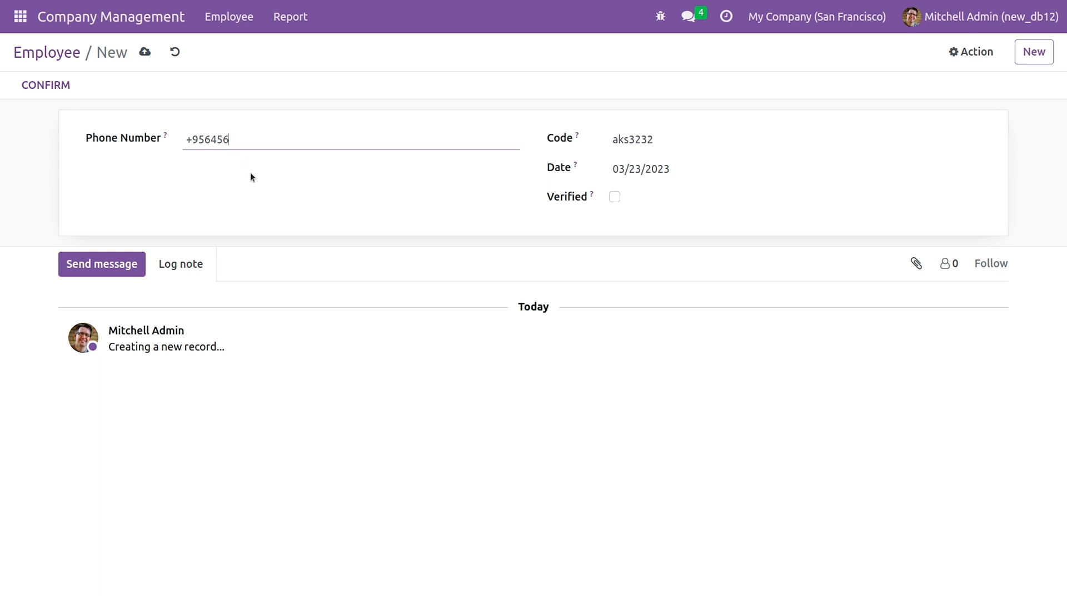
mouse_move(157, 74)
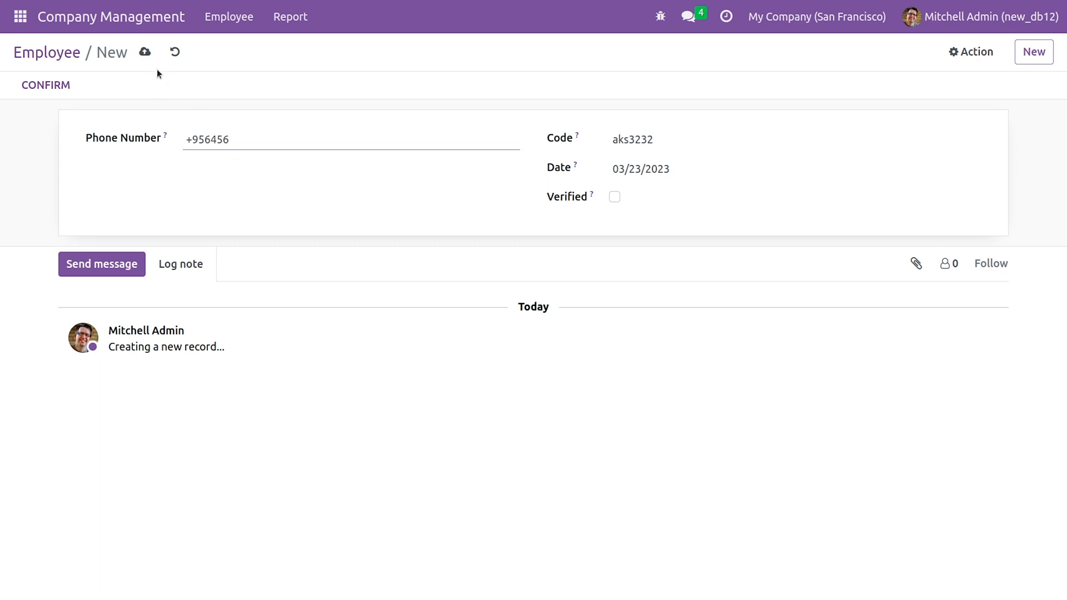
- Save the new employee record as company.employee,2
left_click(144, 52)
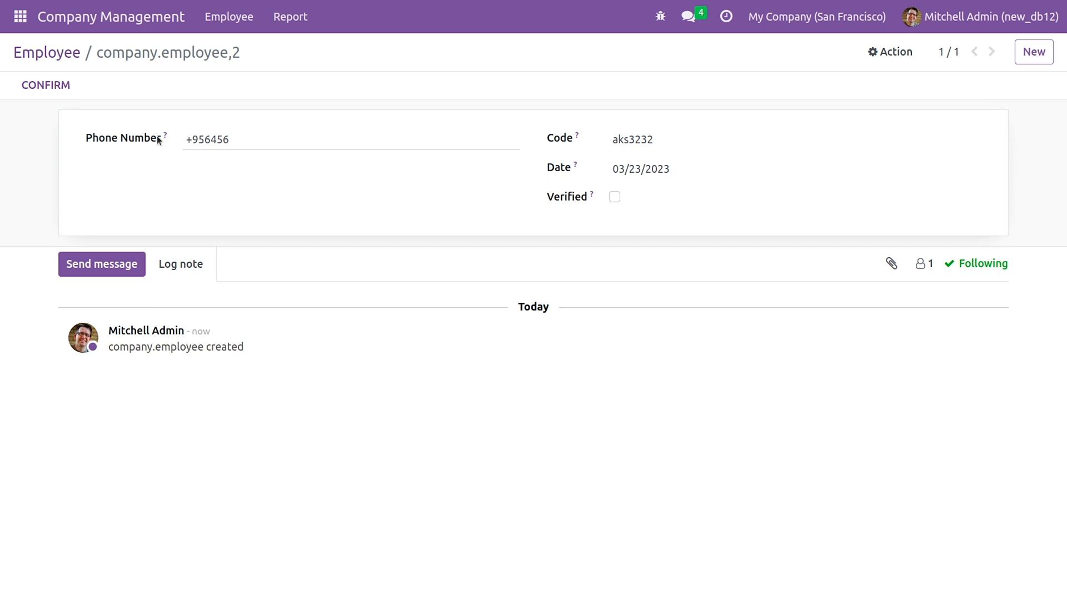
mouse_move(46, 86)
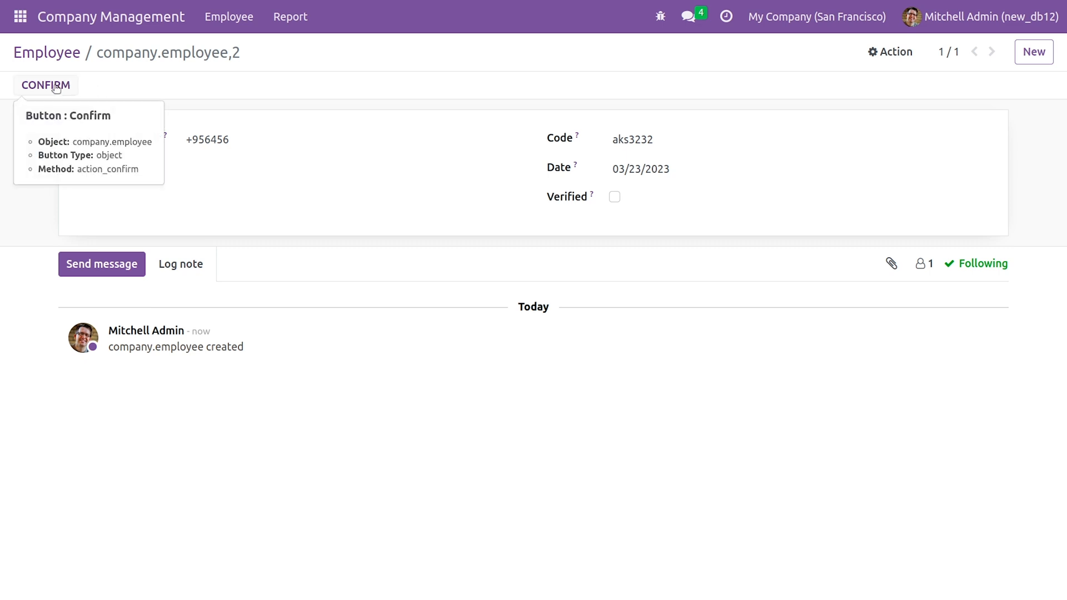
mouse_move(43, 74)
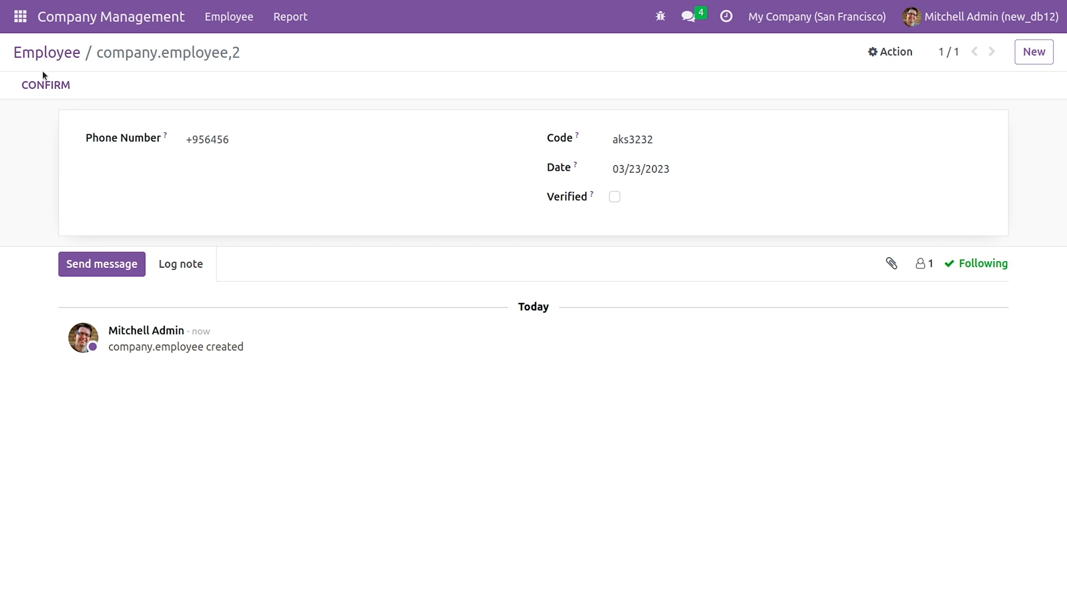
mouse_move(45, 84)
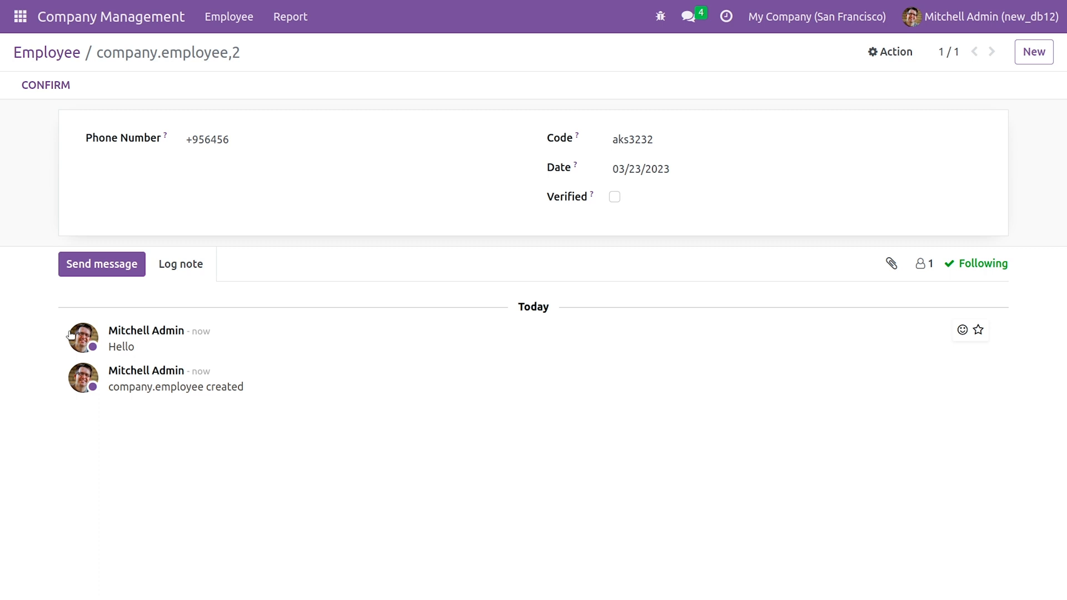
mouse_move(224, 359)
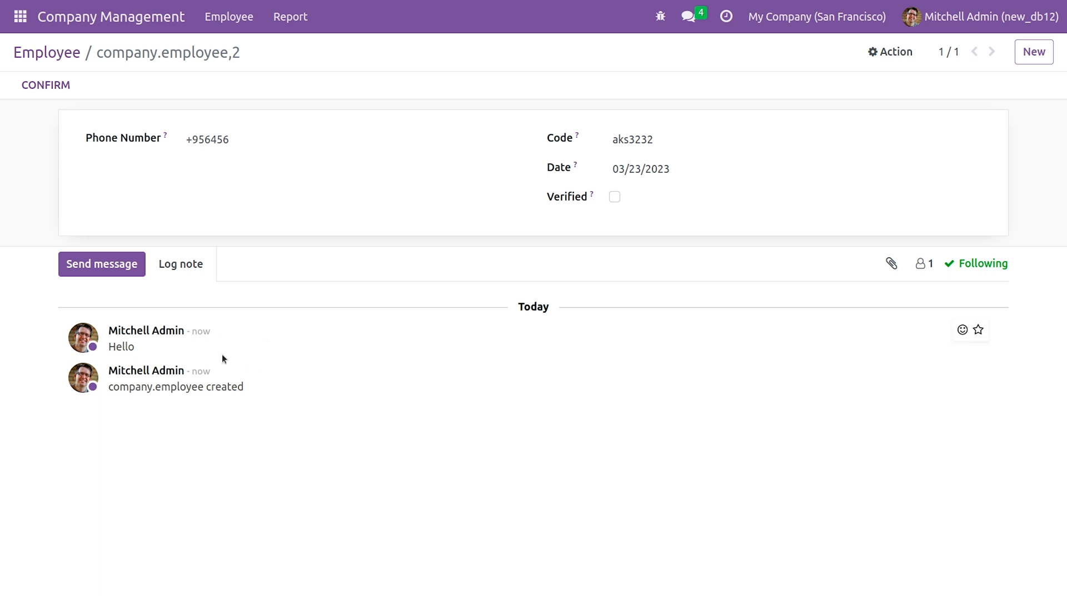
mouse_move(87, 348)
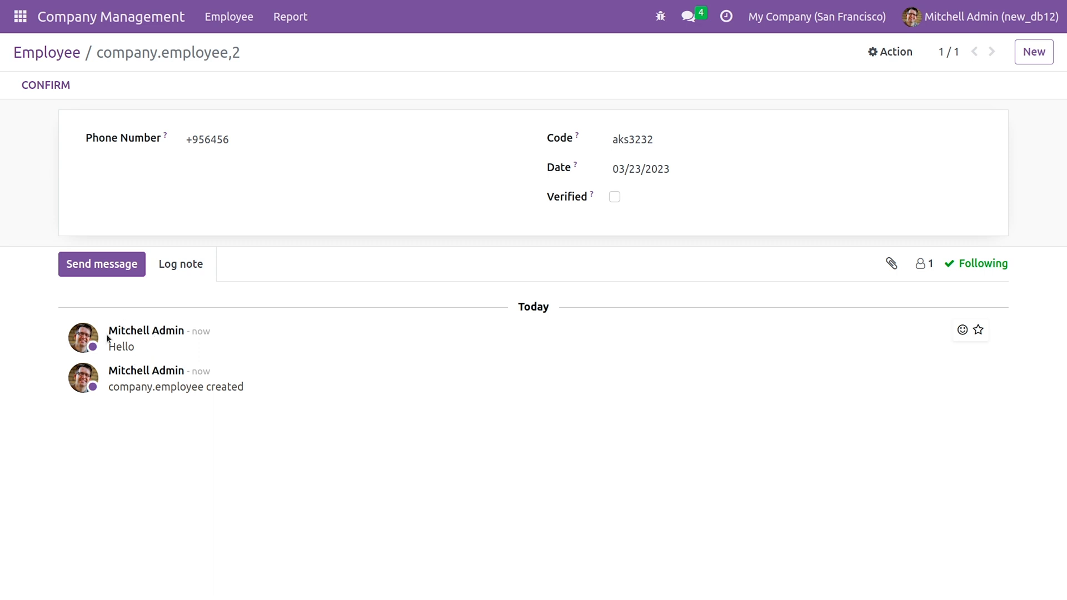
mouse_move(125, 319)
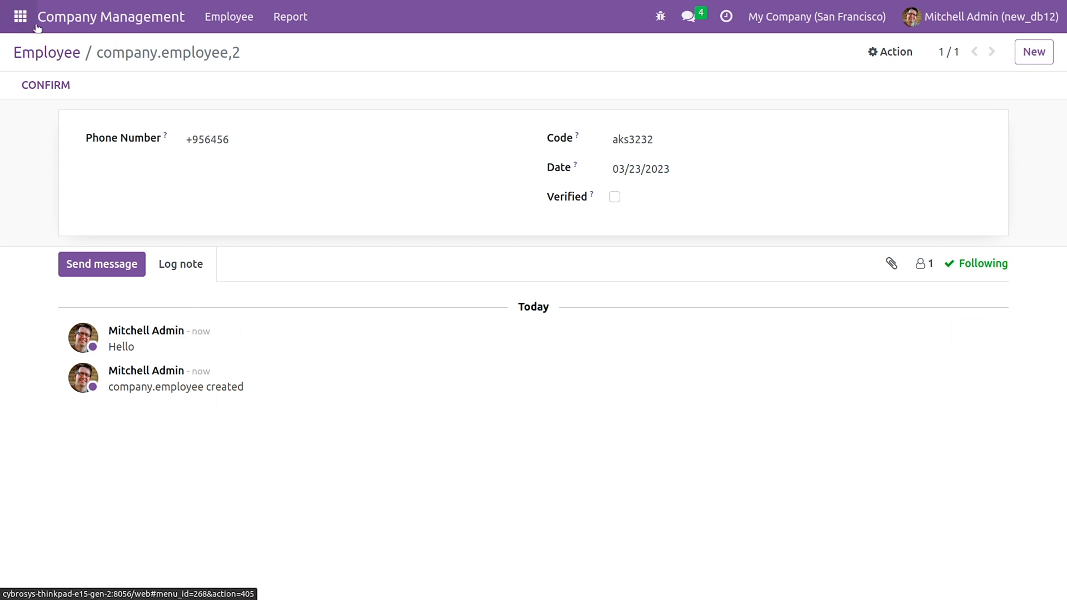
- Go from the main menu to the Apps listing showing Company Management installed
left_click(20, 17)
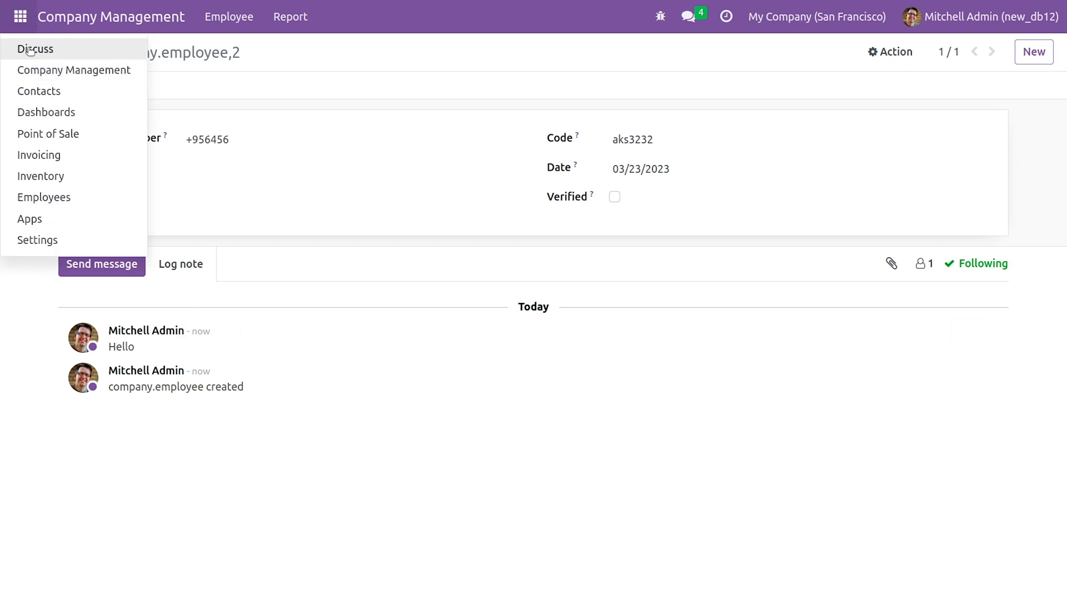
mouse_move(38, 240)
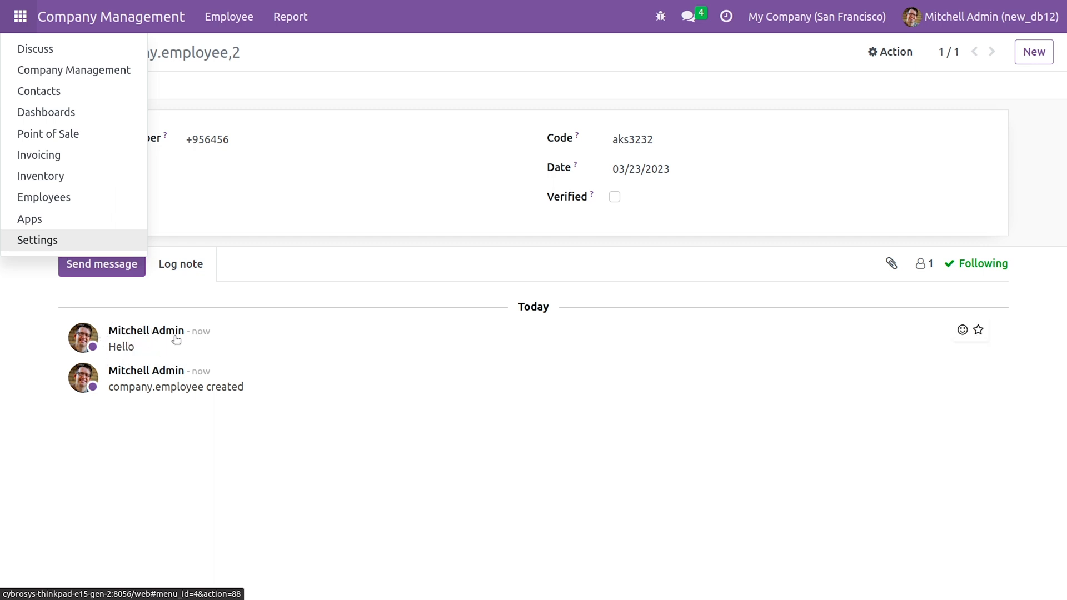
mouse_move(80, 219)
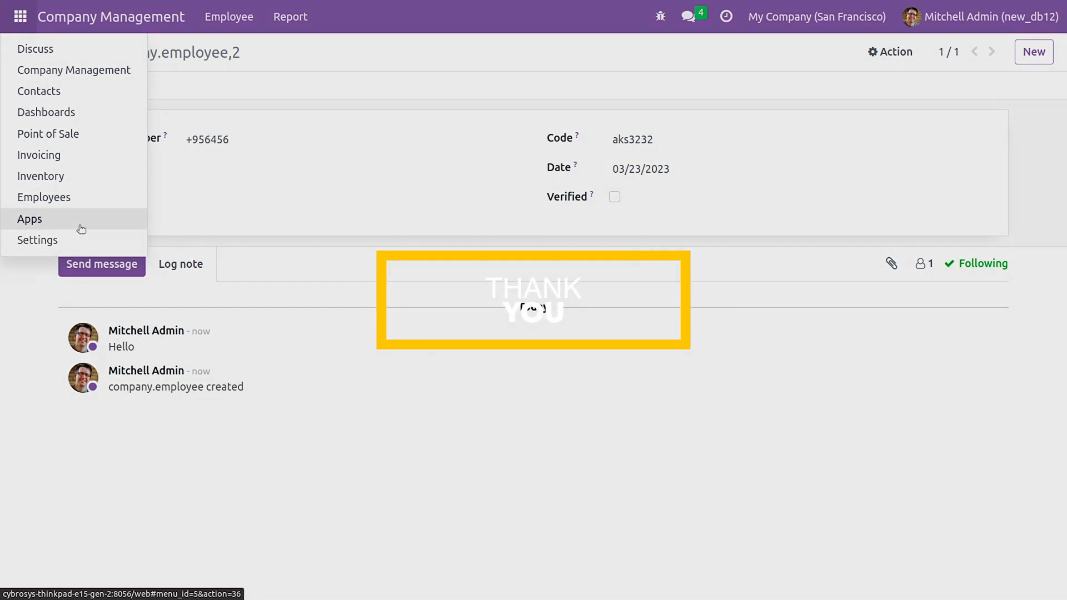
left_click(29, 219)
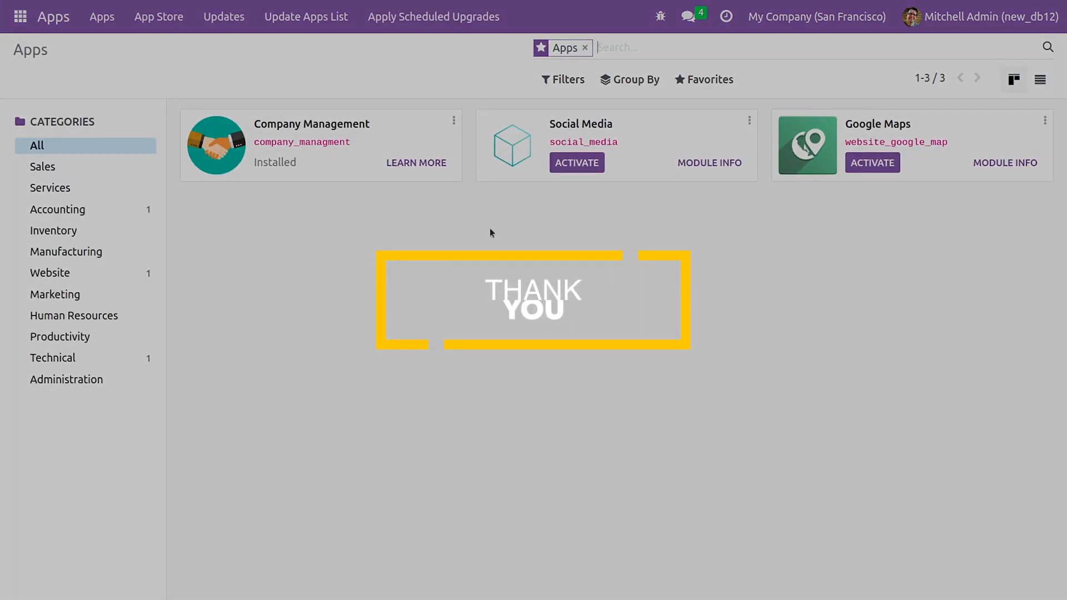